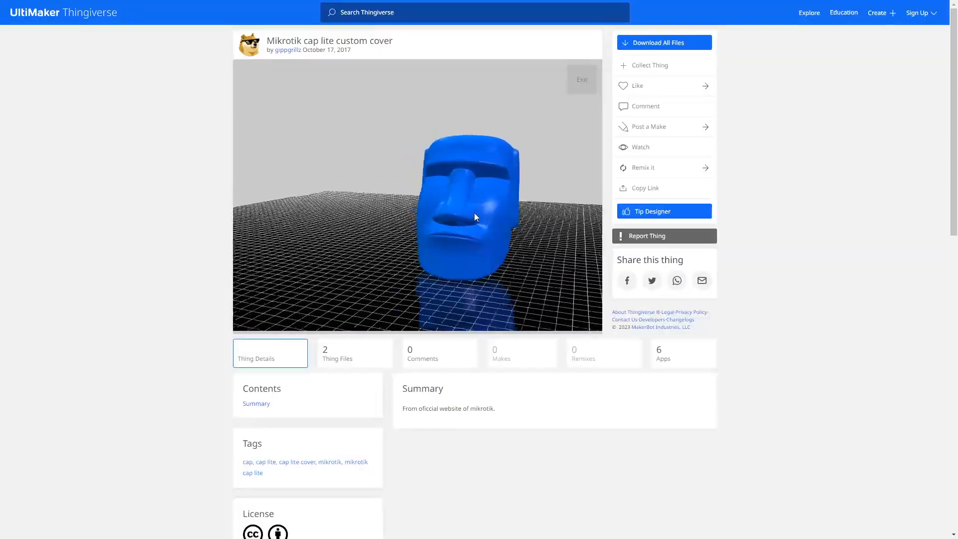
# Orbit the Mikrotik cap lite custom cover model to view the head-shaped cover from its side.
pyautogui.moveTo(477, 216); pyautogui.dragTo(512, 217)
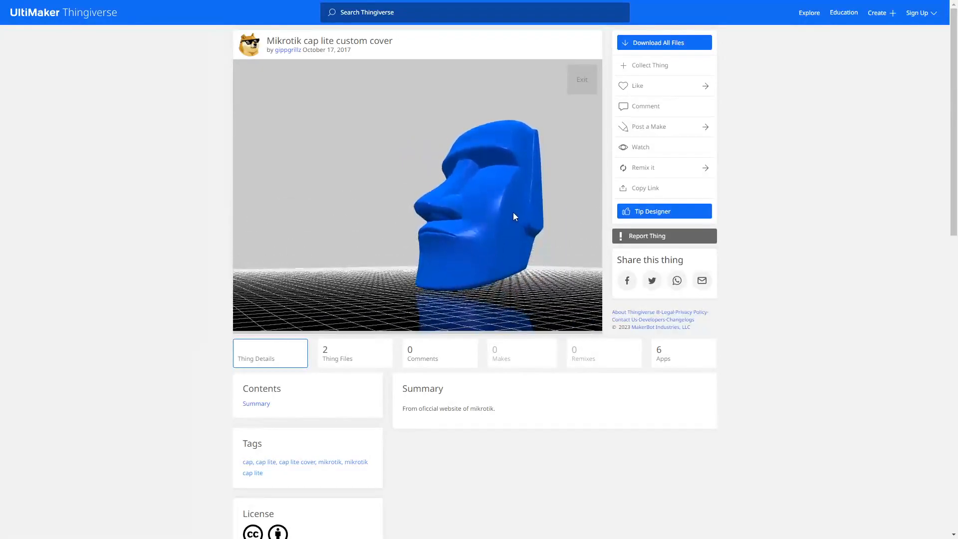
pyautogui.moveTo(513, 217); pyautogui.dragTo(440, 243)
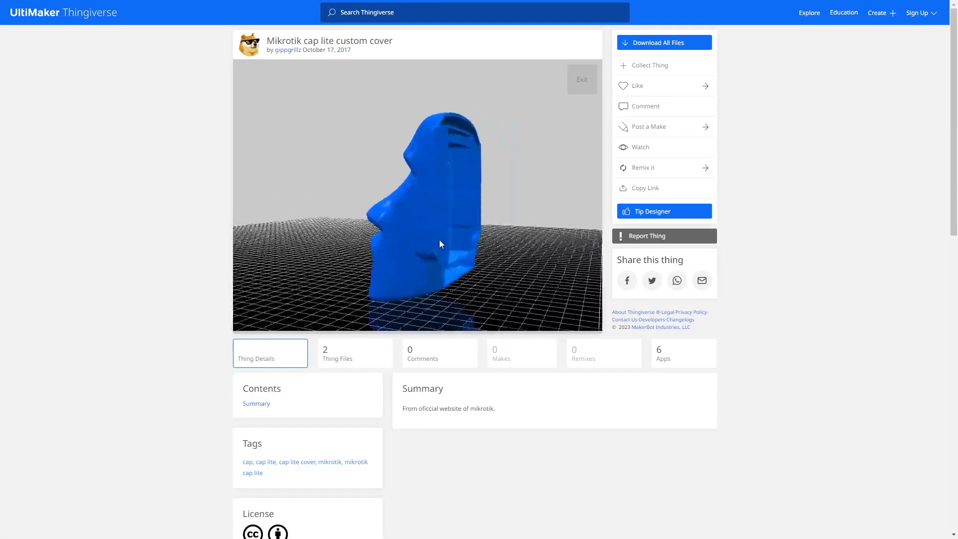
pyautogui.moveTo(440, 243); pyautogui.dragTo(544, 247)
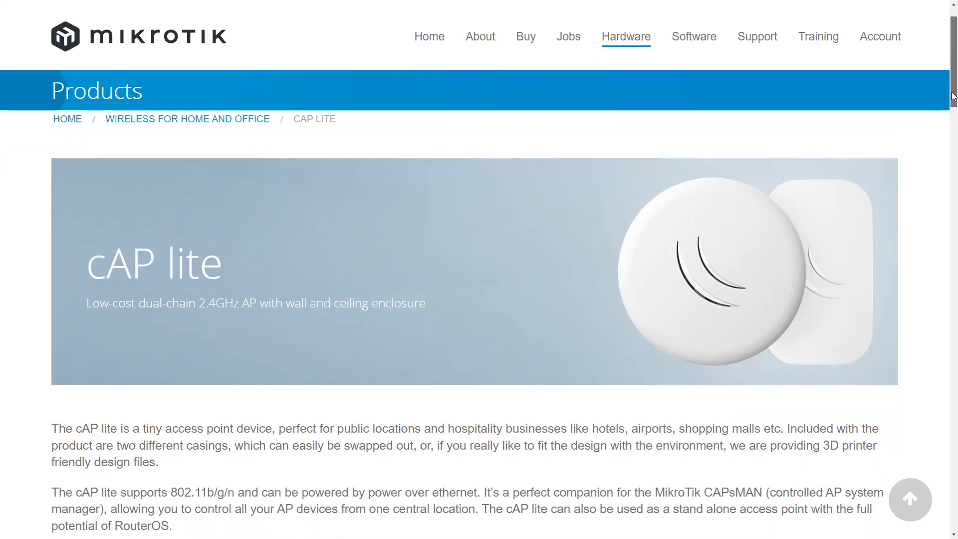
# Scroll the cAP lite specifications through wireless capabilities, ethernet, peripherals and powering.
pyautogui.scroll(-3)
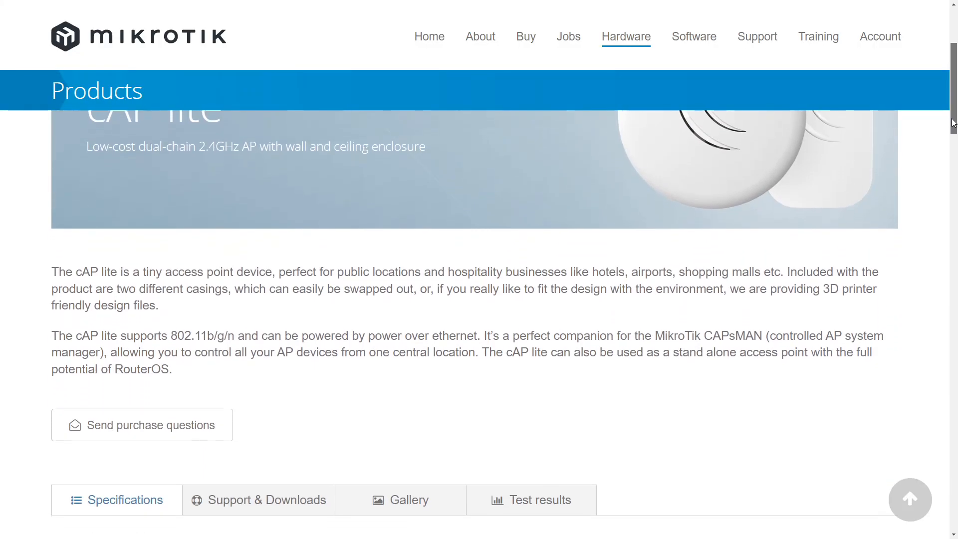
pyautogui.scroll(-3)
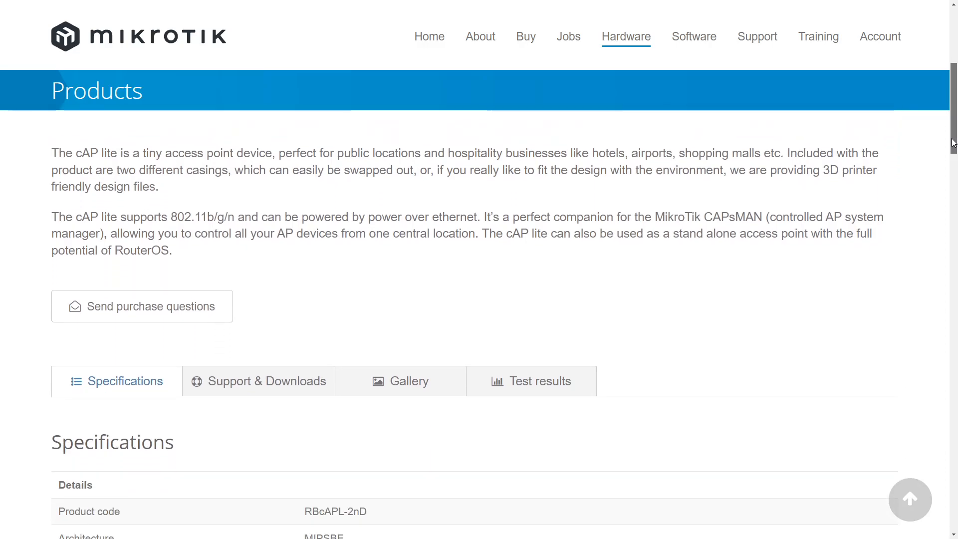
pyautogui.scroll(-3)
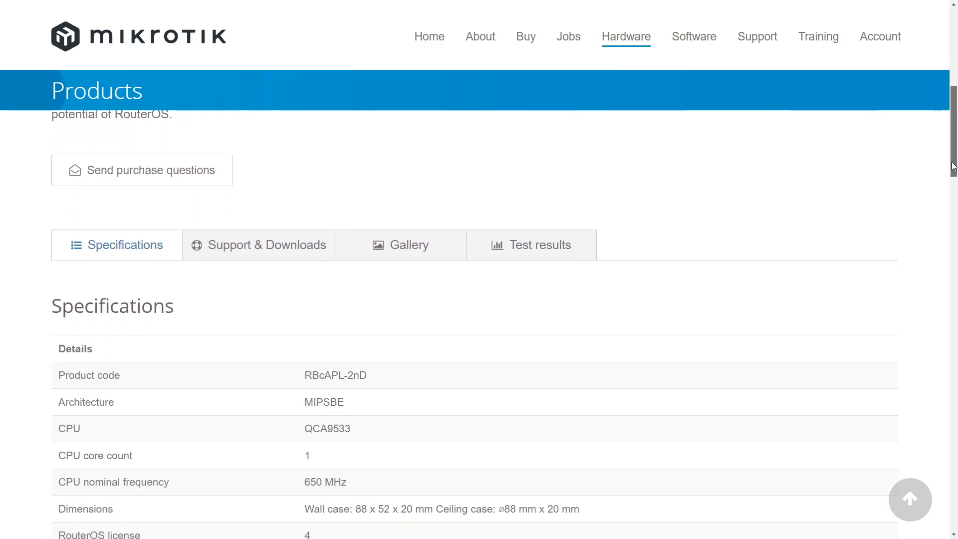
pyautogui.scroll(-3)
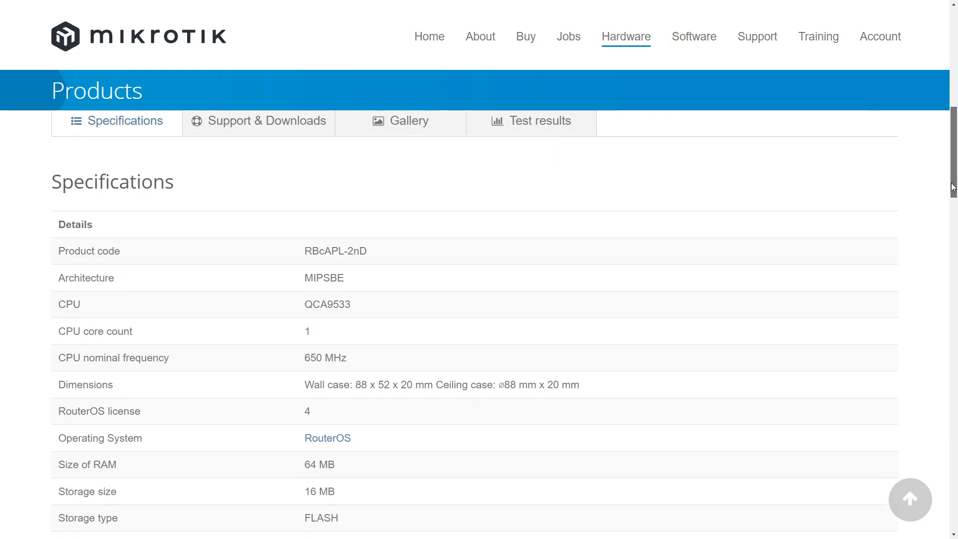
pyautogui.scroll(-3)
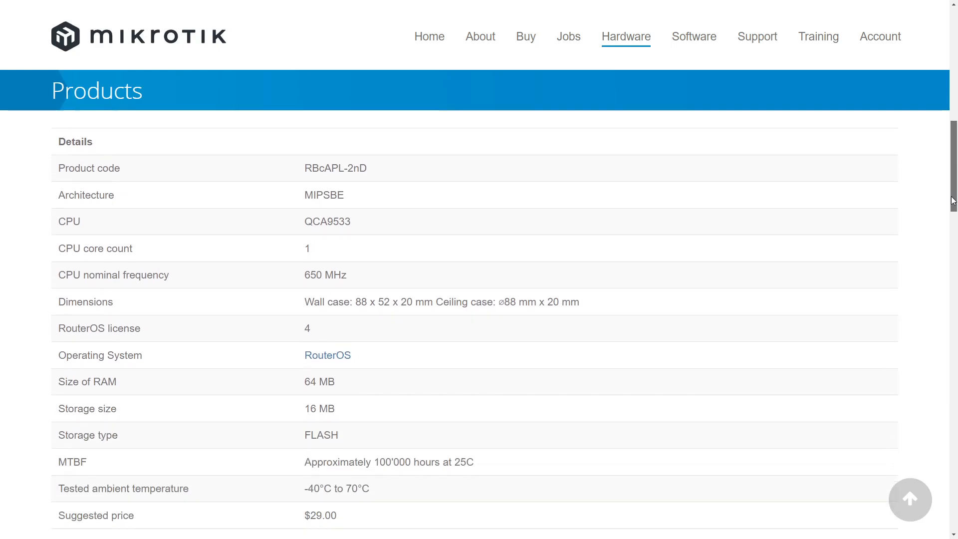
pyautogui.scroll(-3)
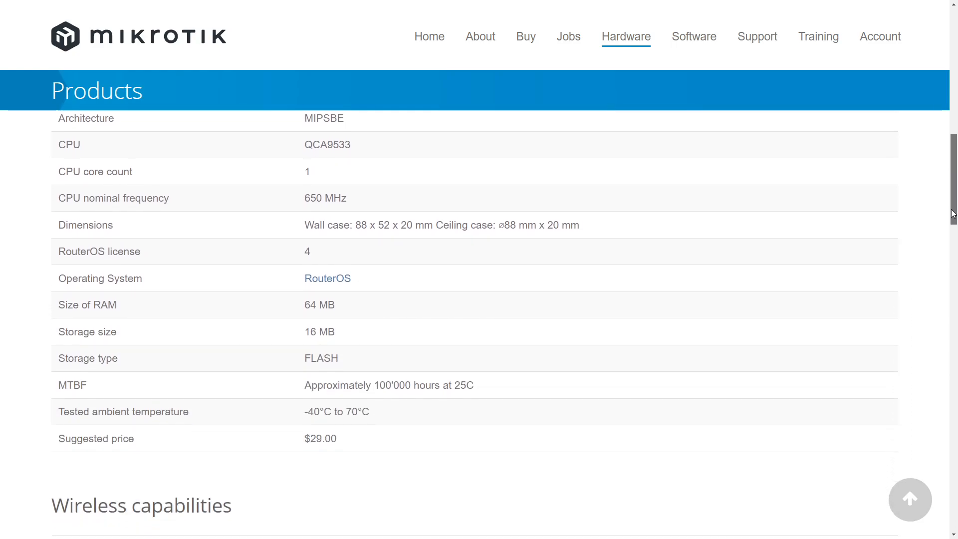
pyautogui.scroll(-3)
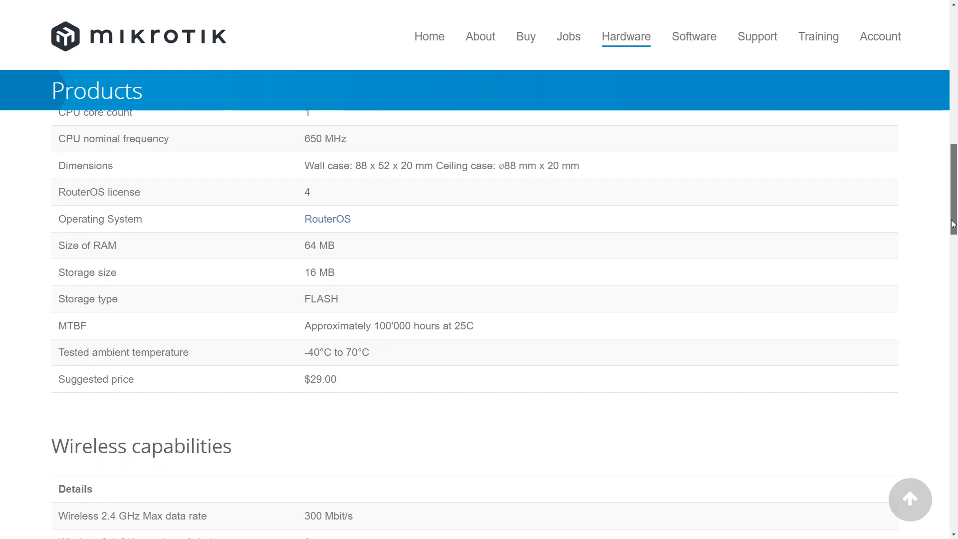
pyautogui.scroll(-3)
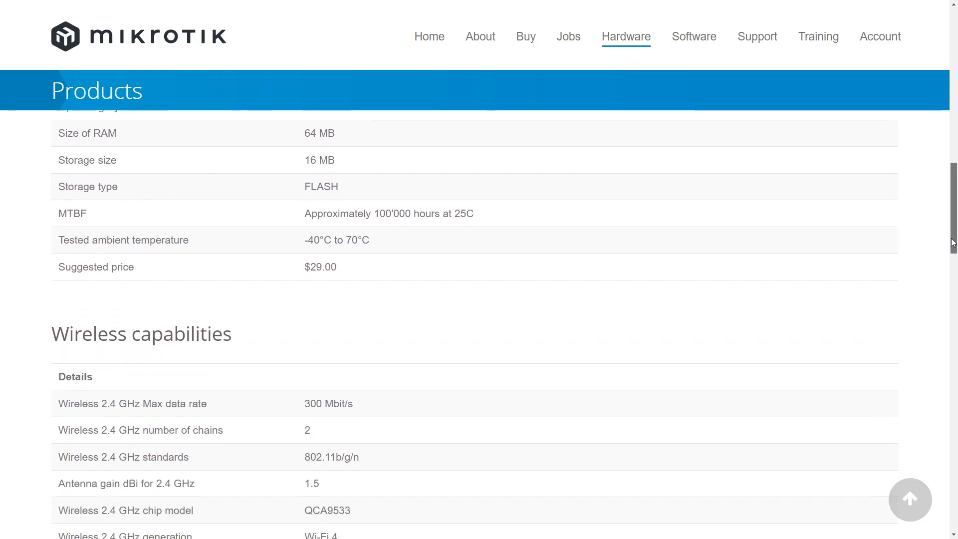
# Continue down through certification to the wireless transmit and receive sensitivity table.
pyautogui.scroll(-3)
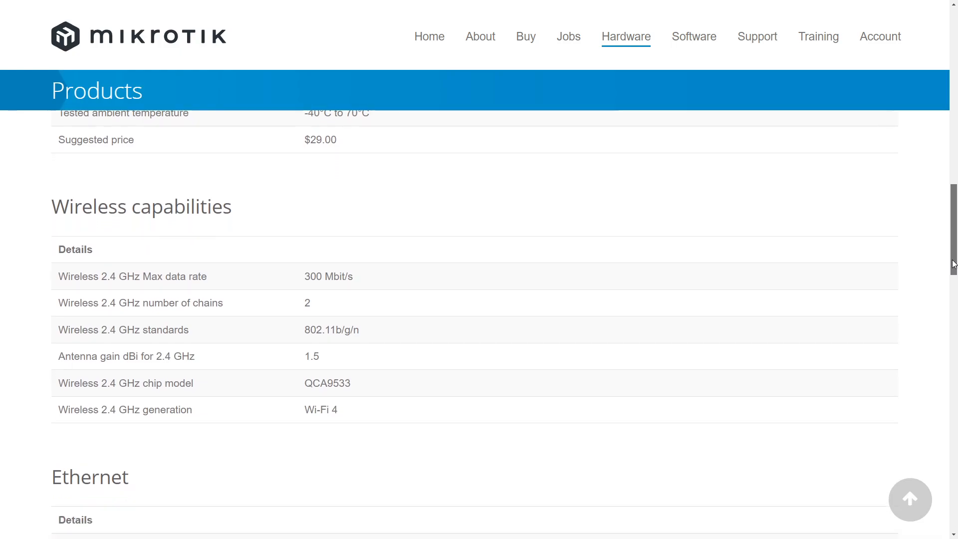
pyautogui.scroll(-3)
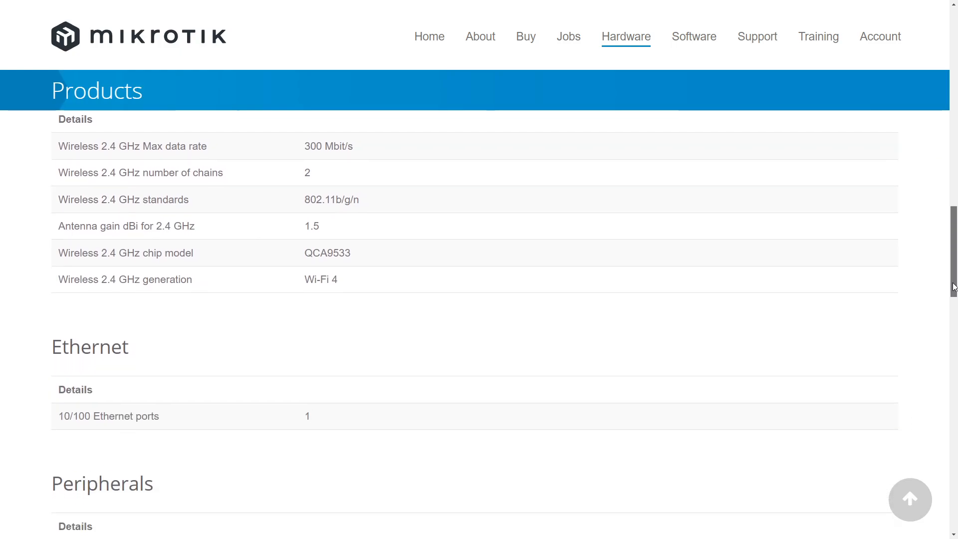
pyautogui.scroll(-3)
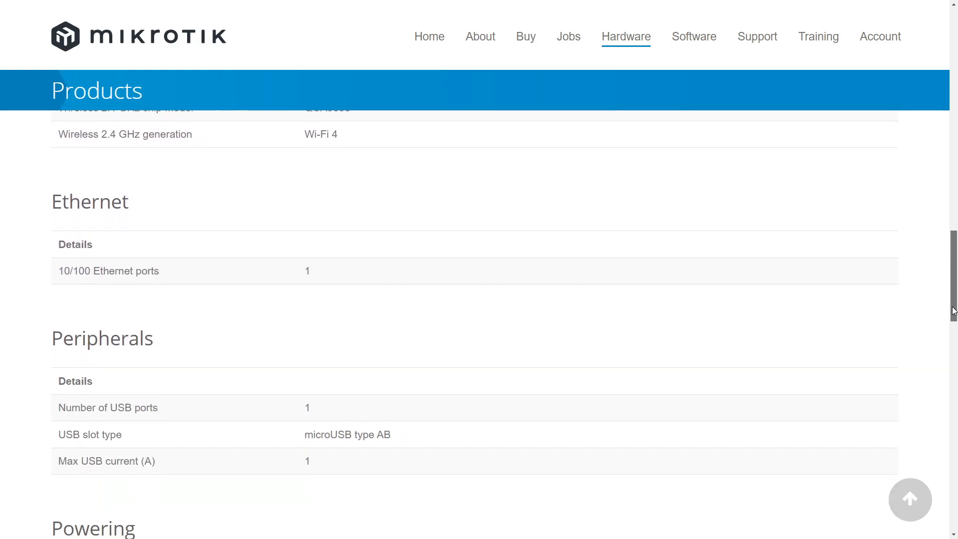
pyautogui.scroll(-3)
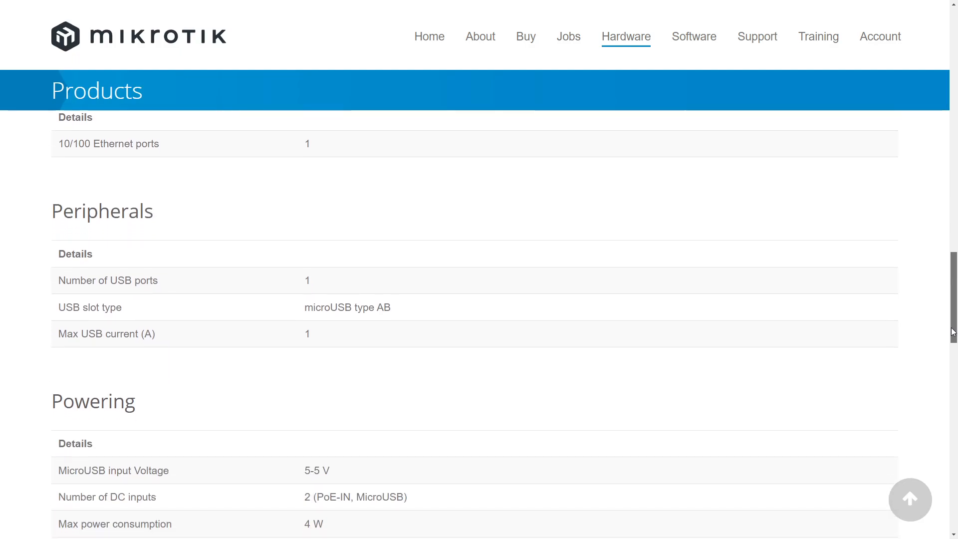
pyautogui.scroll(-3)
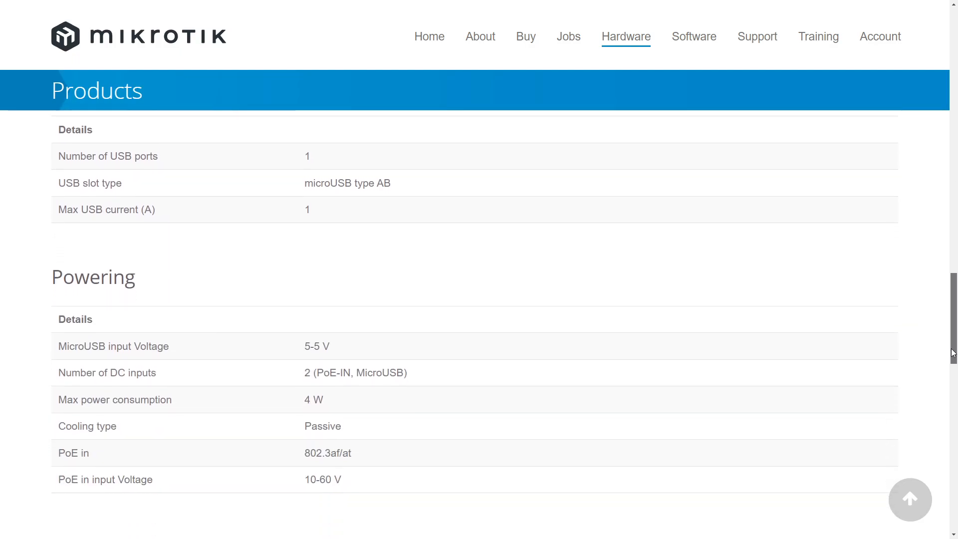
pyautogui.scroll(-3)
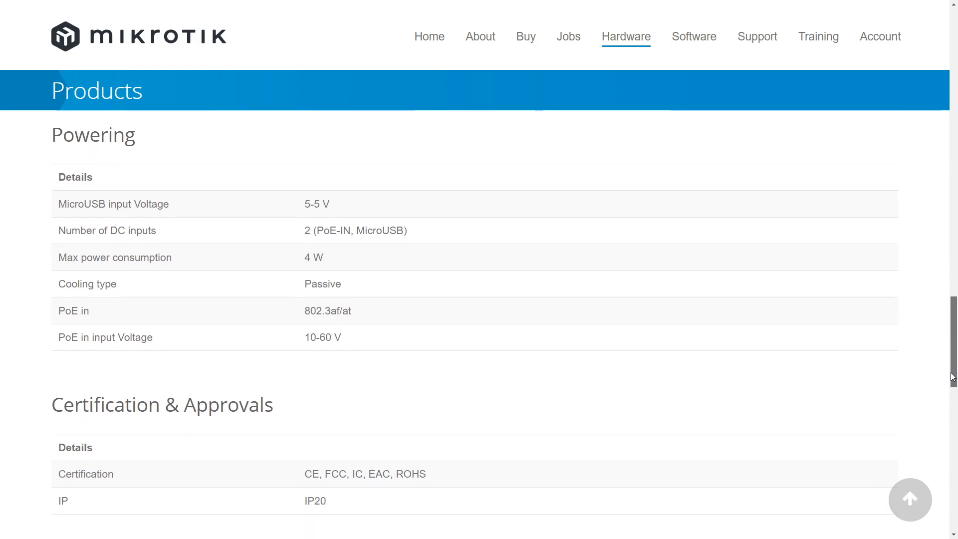
pyautogui.scroll(-3)
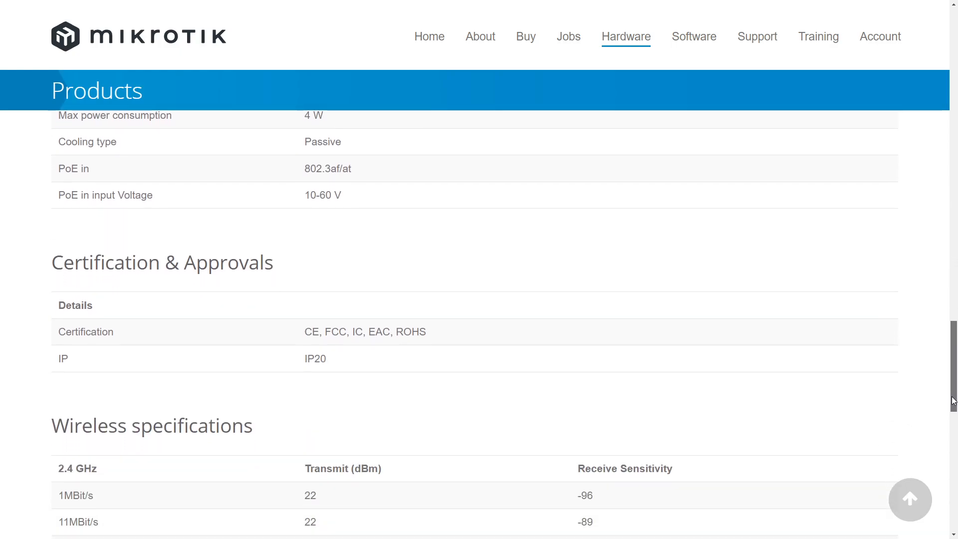
pyautogui.scroll(-3)
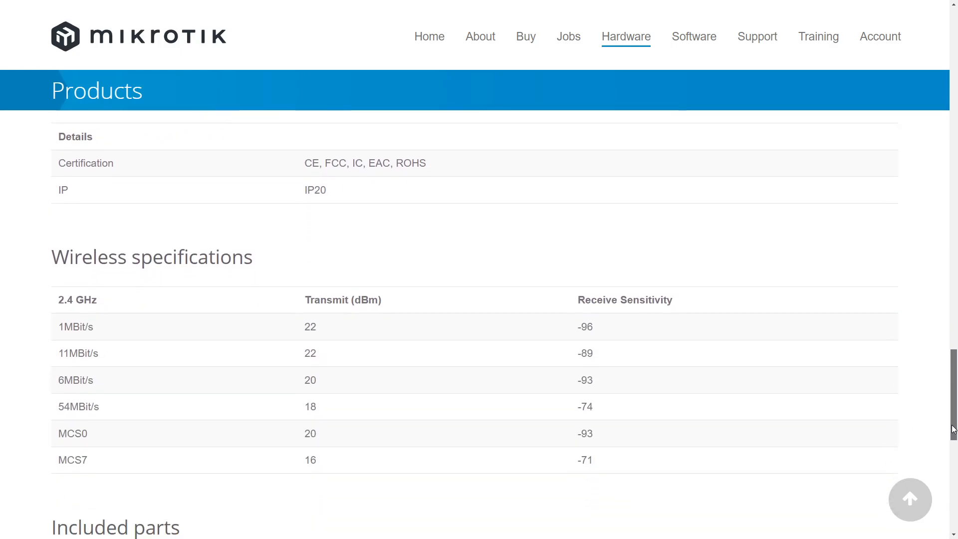